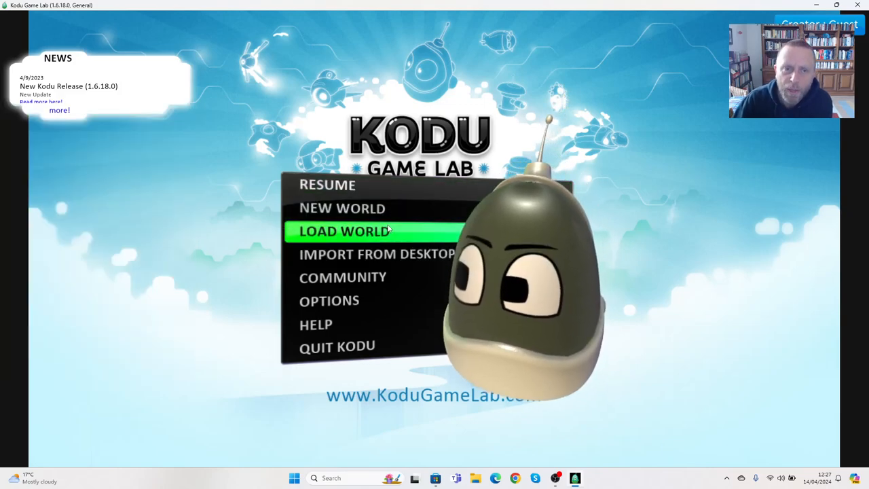
Load the saved world from the main menu and run it in play mode
click(344, 230)
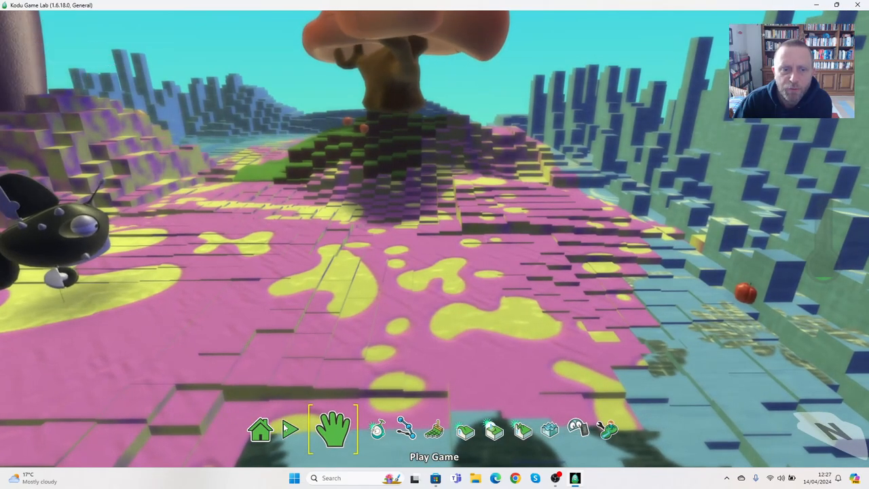
click(289, 428)
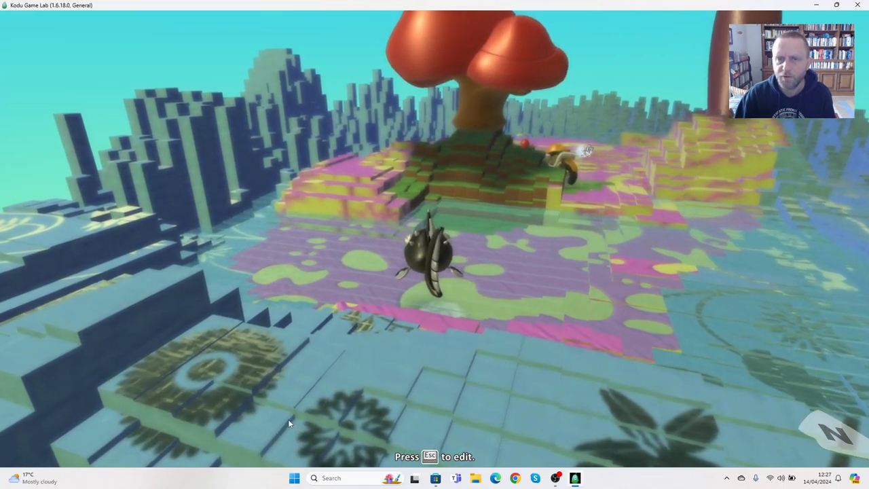
Exit play mode and switch from the camera tool to the Object Tool
key(Escape)
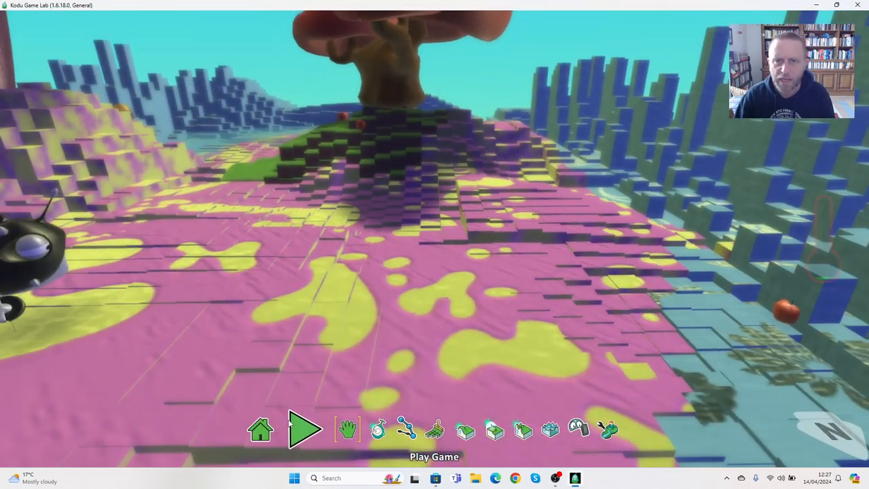
click(333, 428)
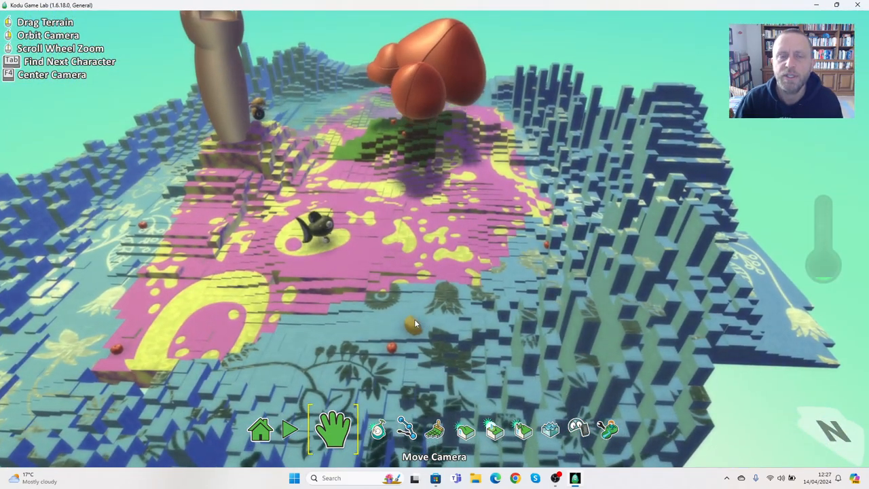
click(367, 429)
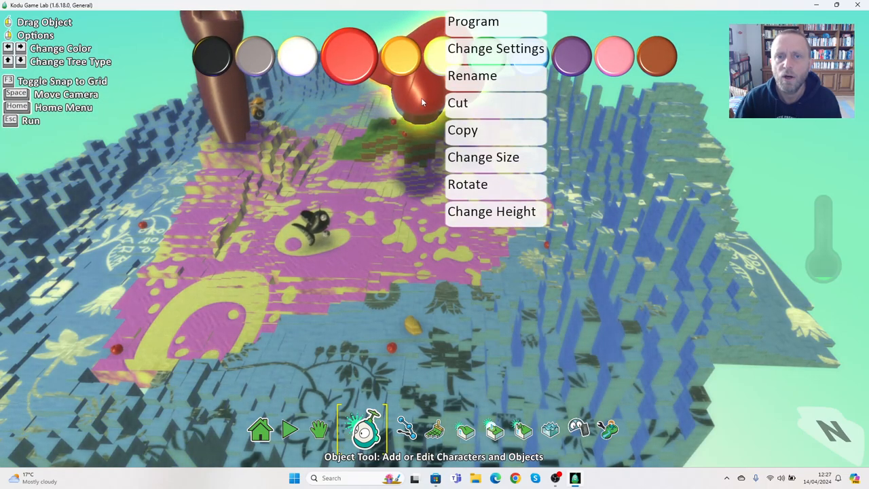
Open the tree's program and set rule 1's condition to see the fly fish
click(473, 21)
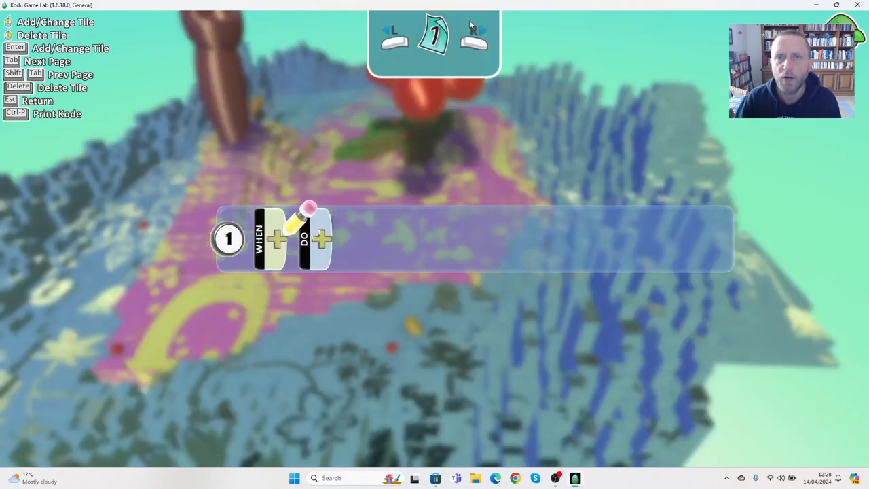
click(277, 238)
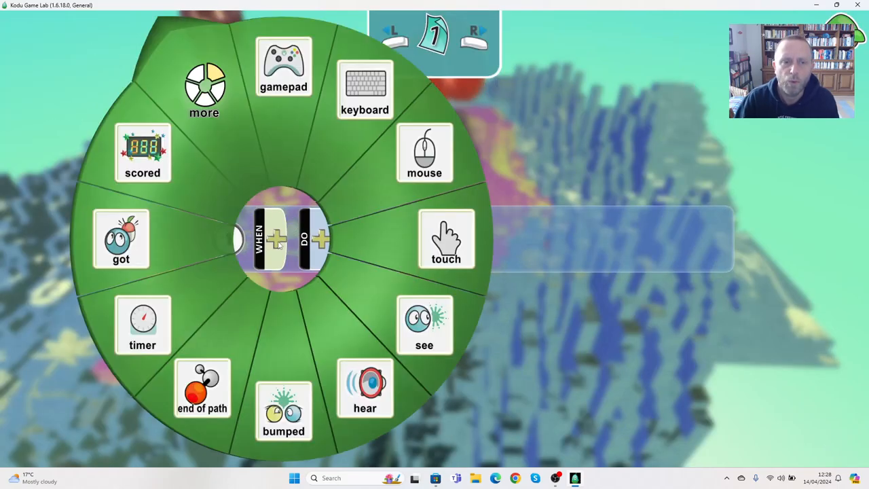
click(424, 324)
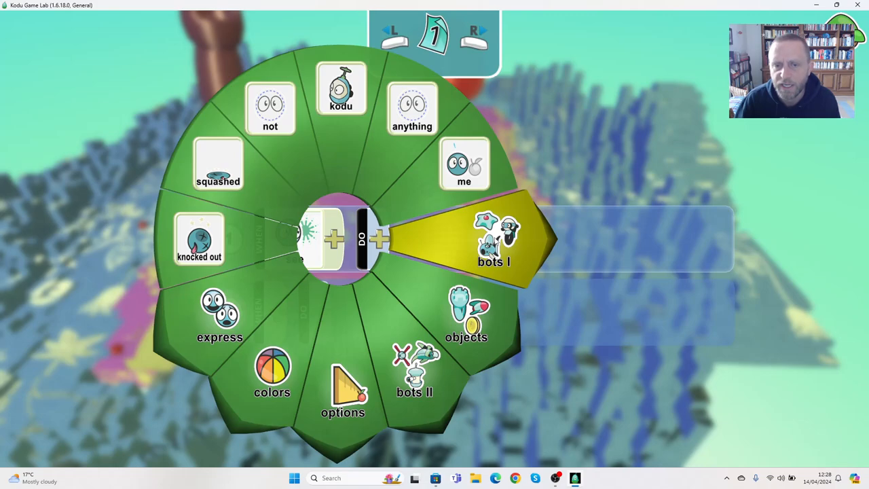
click(494, 241)
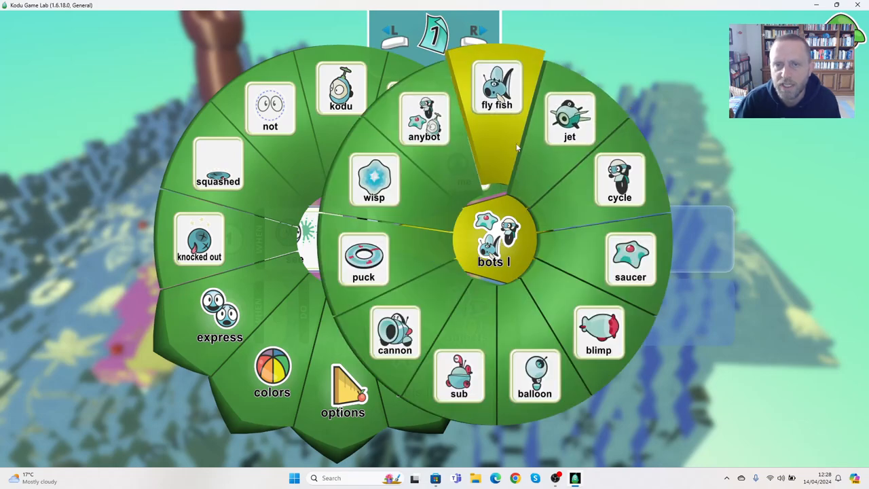
click(496, 88)
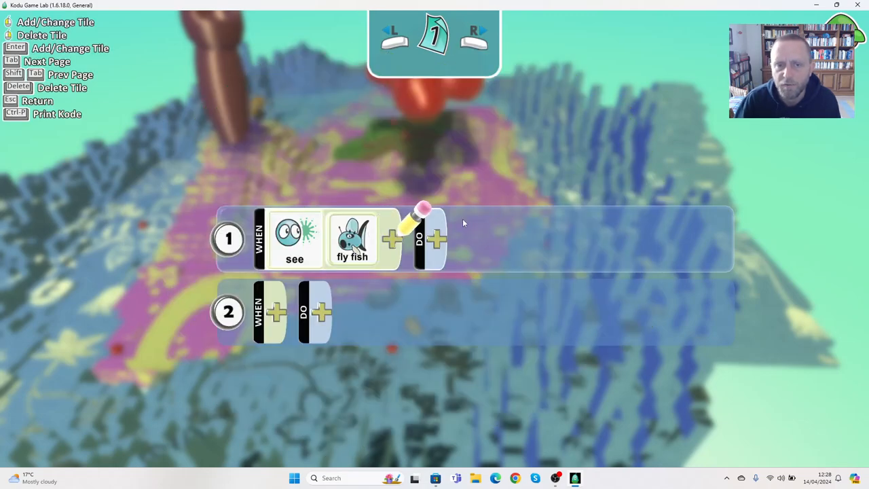
Set rule 1's action to shoot blips in the forward direction
click(438, 239)
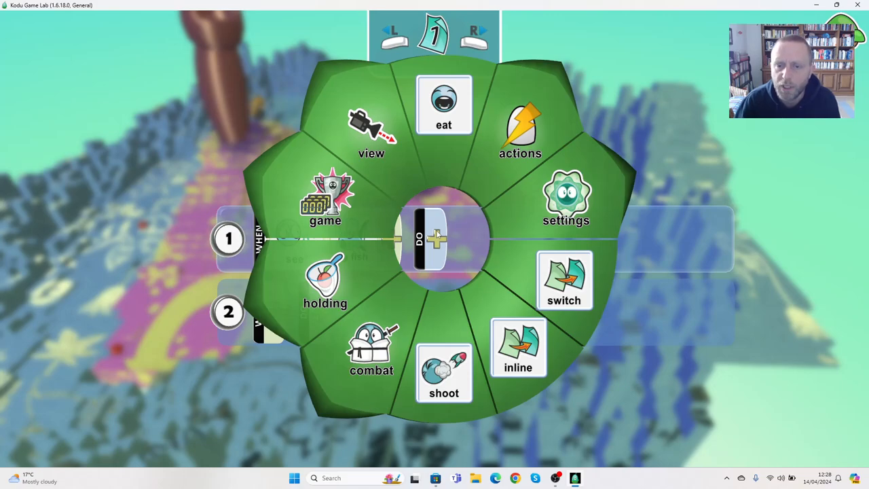
click(443, 373)
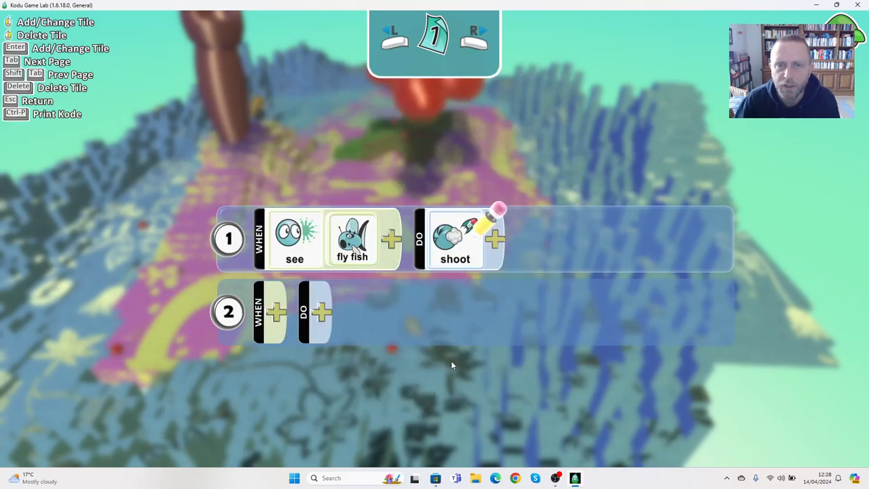
click(495, 238)
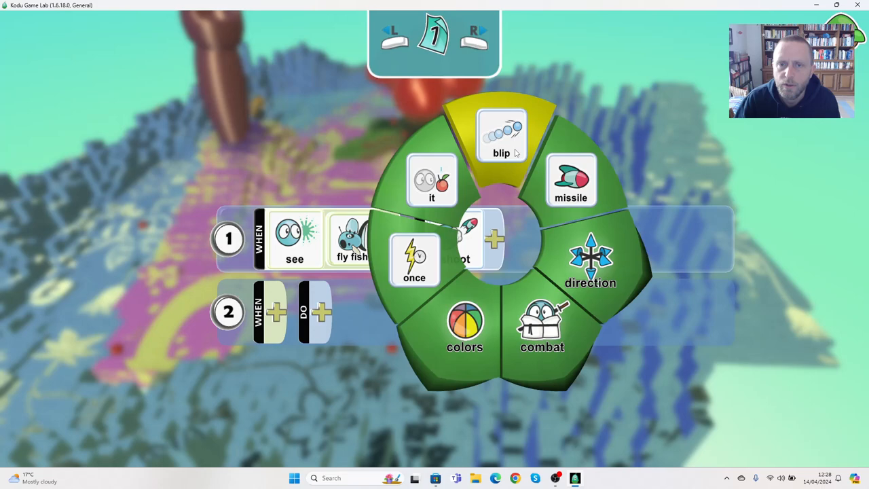
click(501, 135)
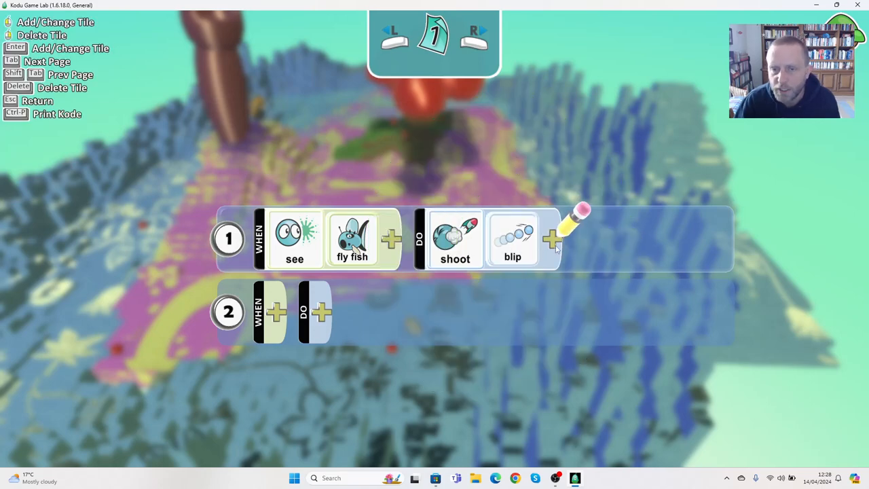
click(552, 238)
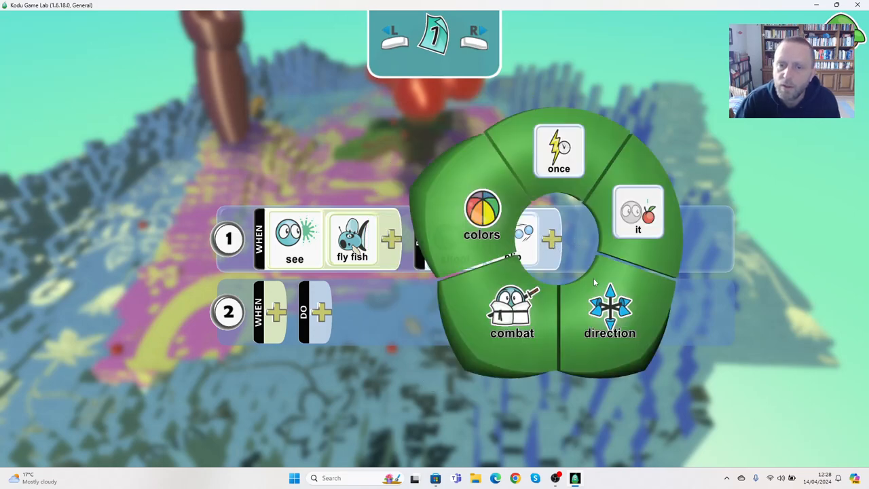
click(609, 312)
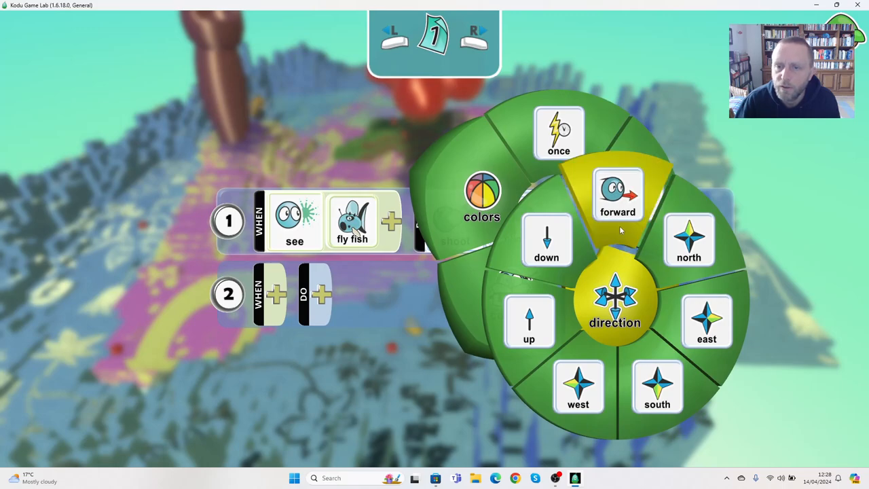
click(616, 194)
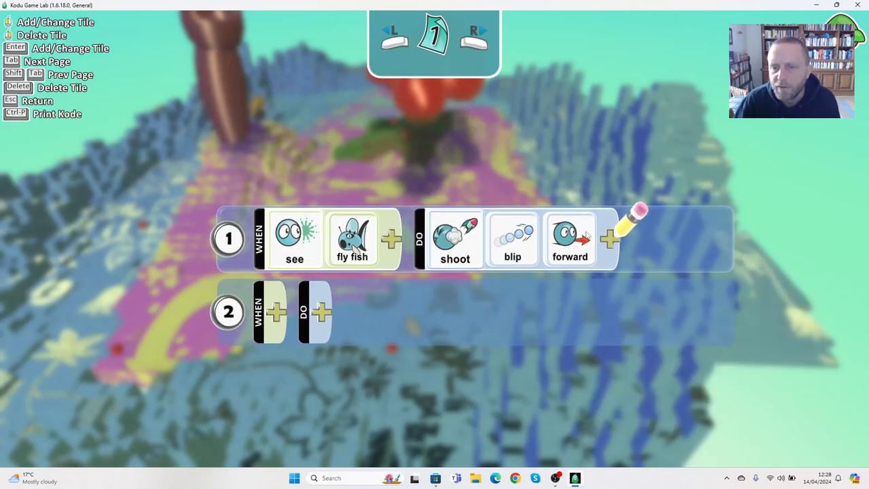
mouse_move(555, 288)
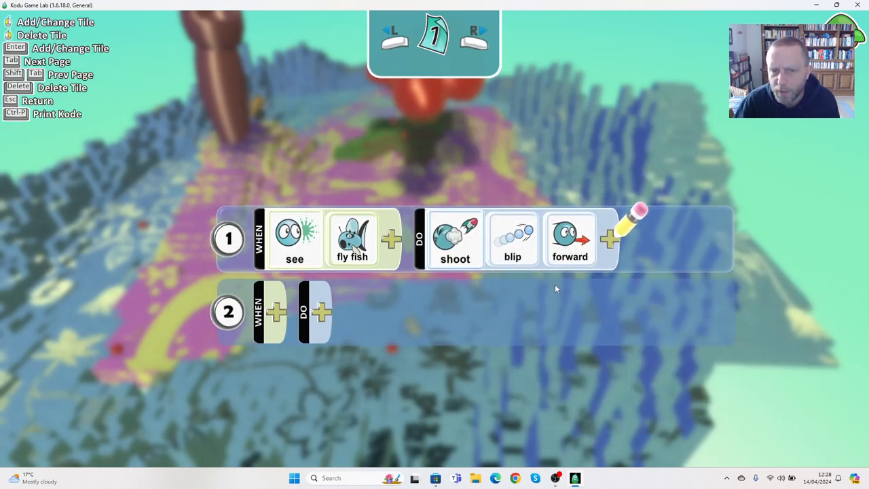
mouse_move(473, 302)
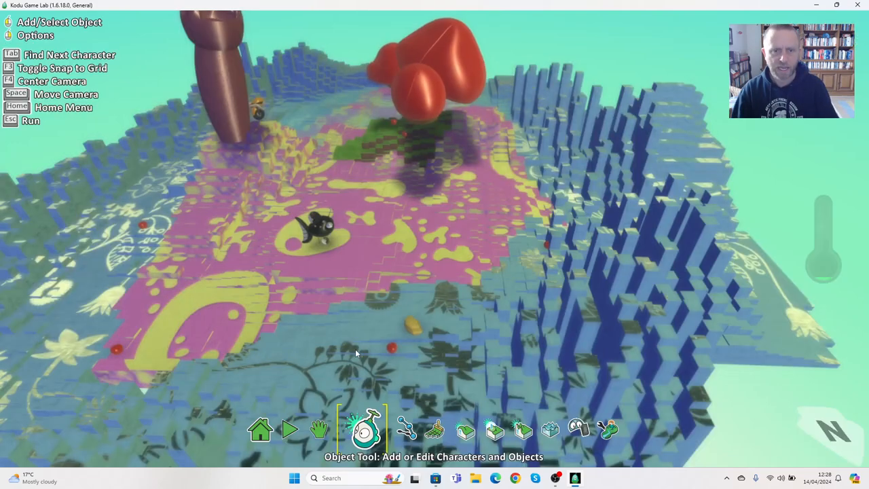
Close the tree's program and run the game to test the tree
click(304, 429)
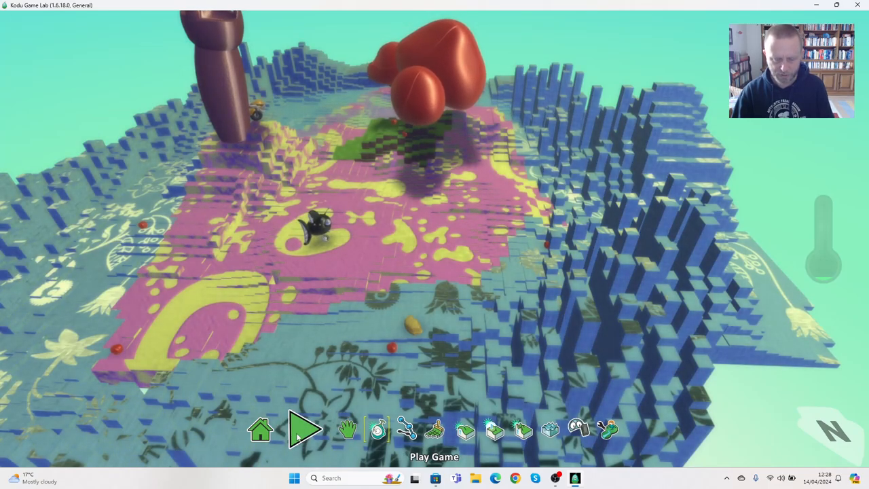
click(304, 428)
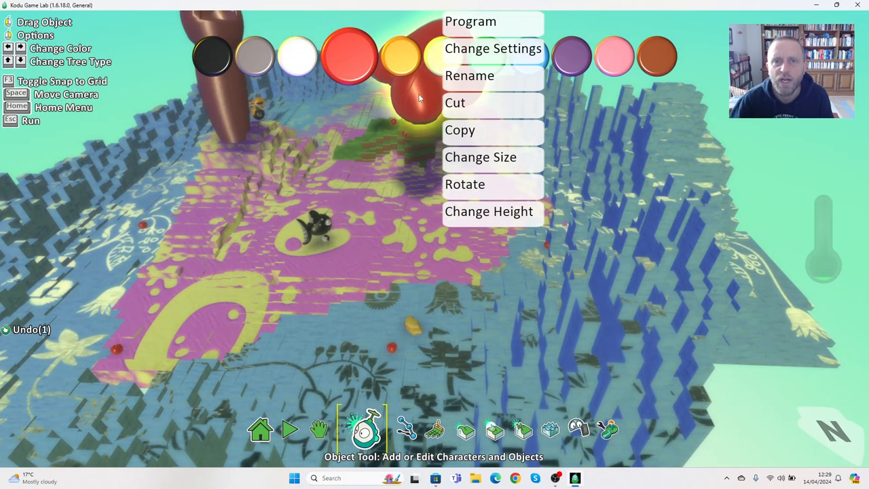
Change the tree's forward tile, test-run the game, and return to the Object Tool
click(470, 21)
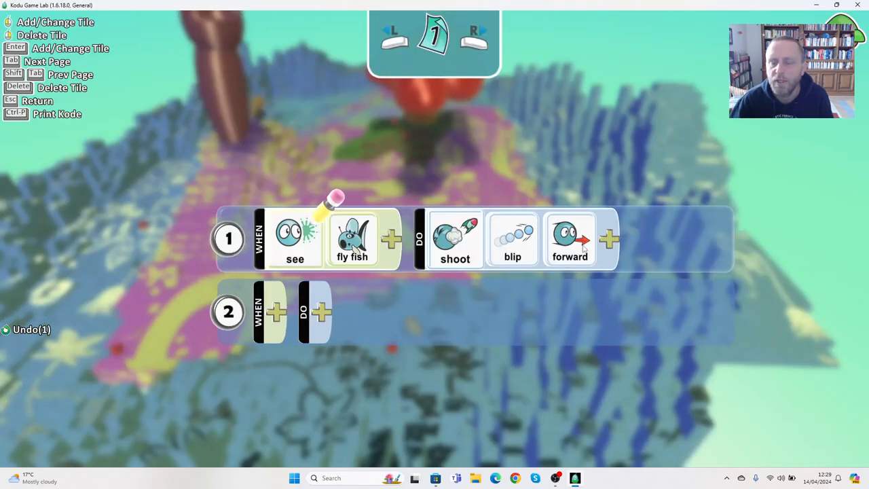
right_click(570, 239)
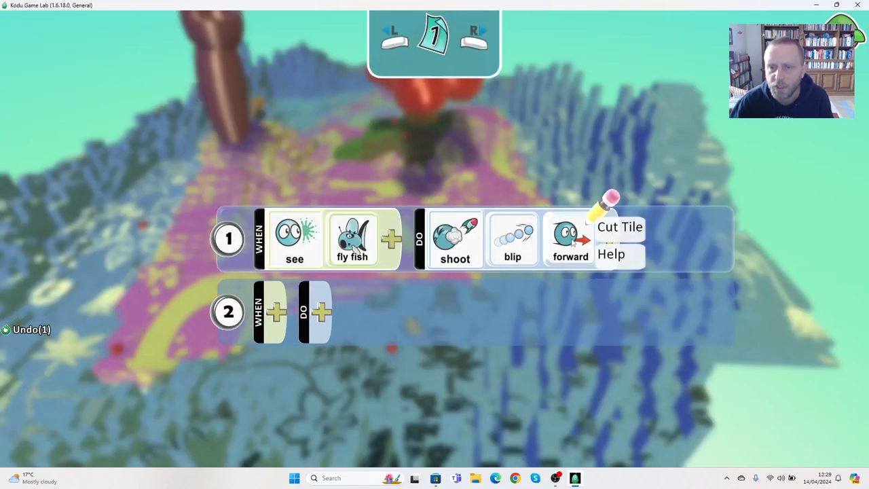
click(619, 226)
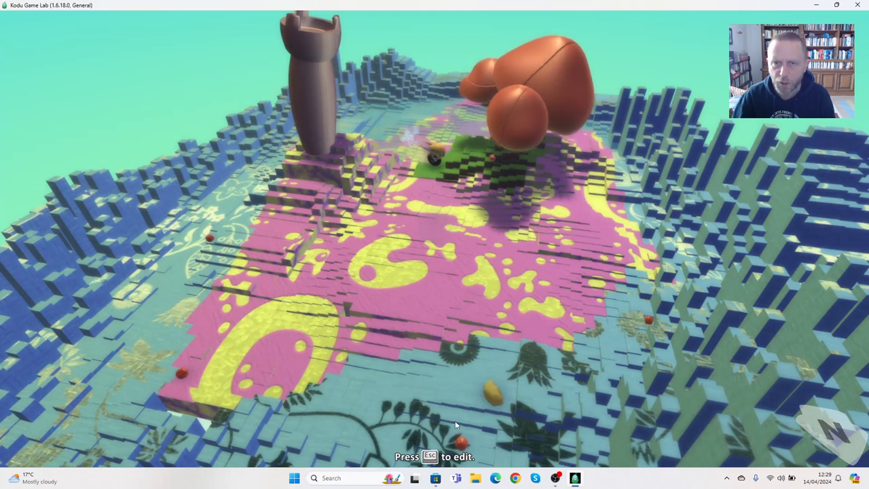
key(Escape)
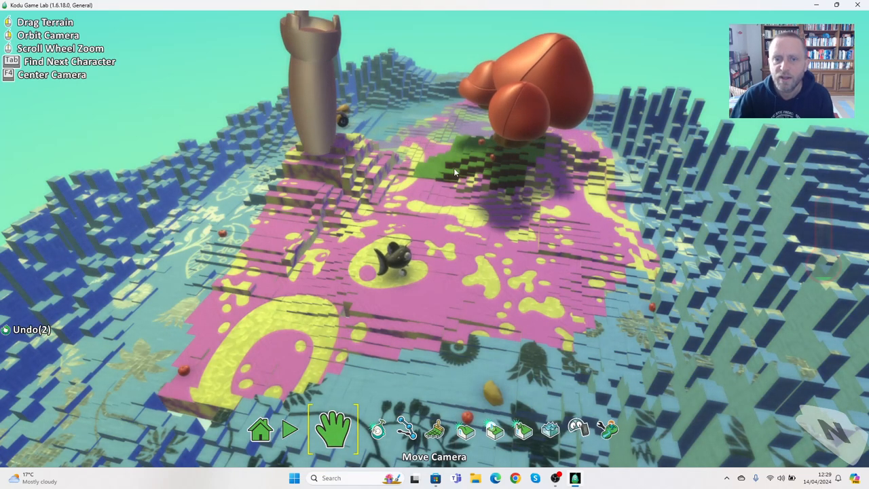
click(365, 428)
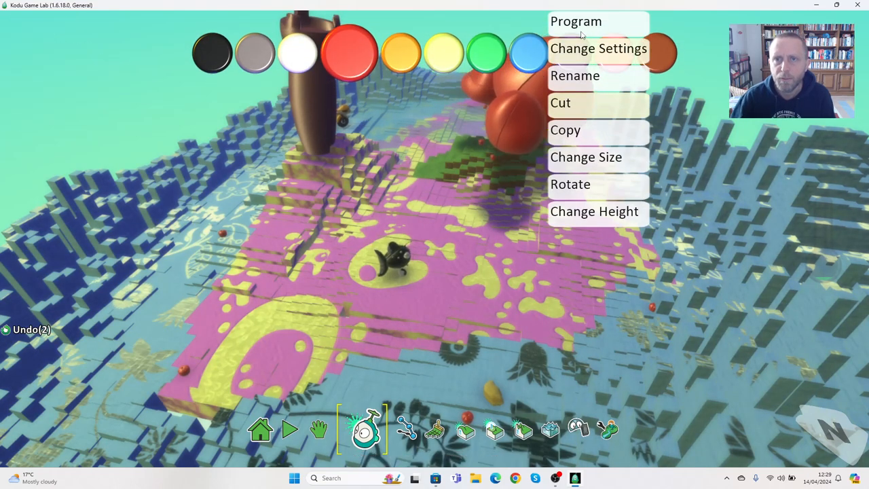
Add a forward direction to the tree's blip shot and close its program
click(575, 21)
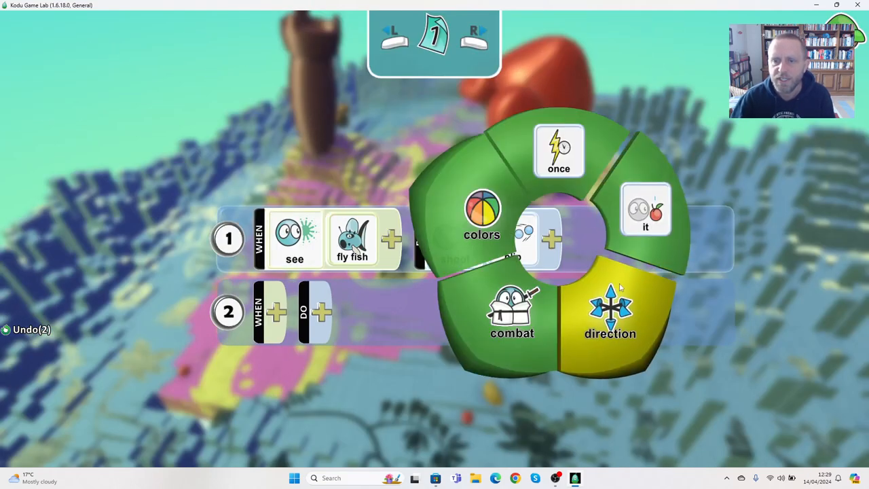
click(609, 312)
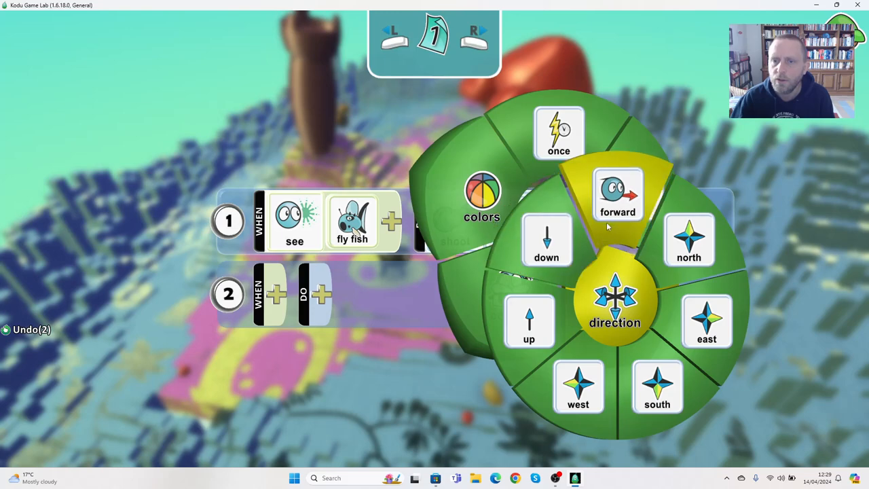
click(618, 193)
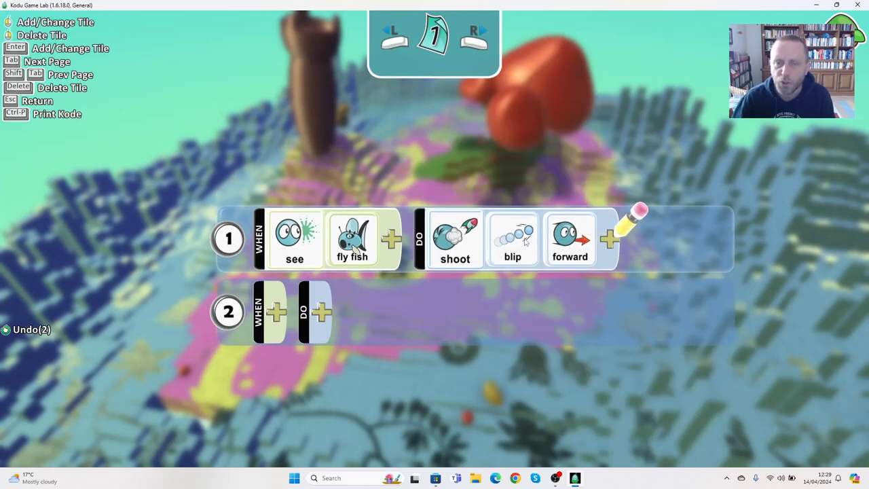
mouse_move(522, 305)
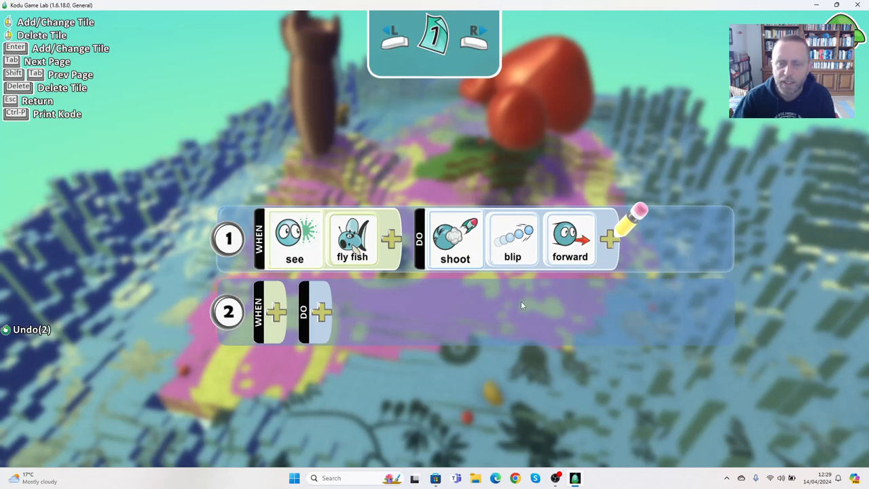
key(Escape)
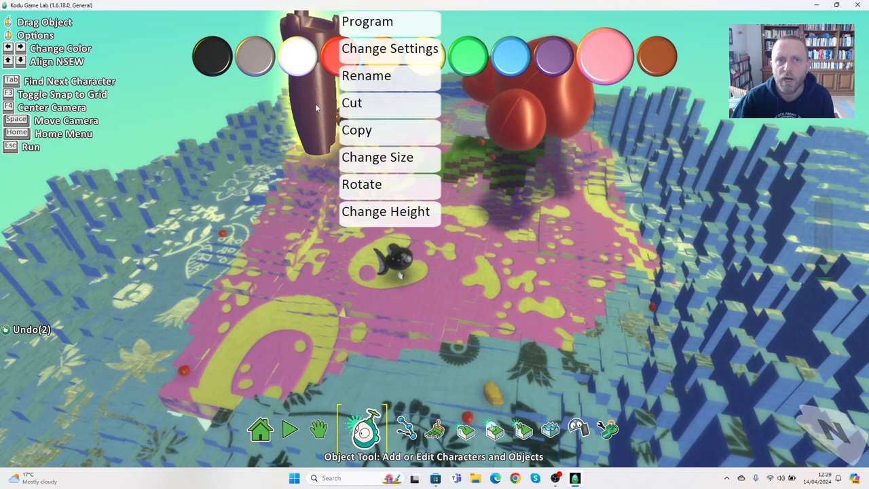
Give the tower rule 1: when bumped by the fly fish, shoot missiles
click(367, 21)
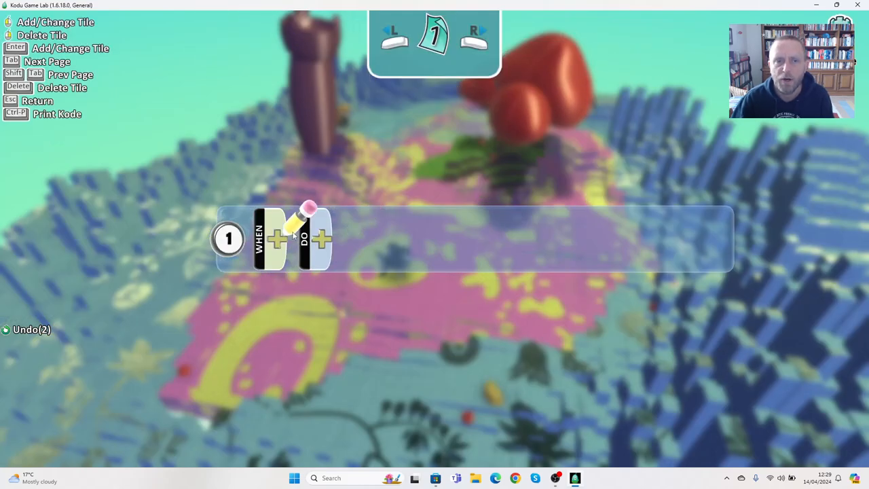
click(275, 238)
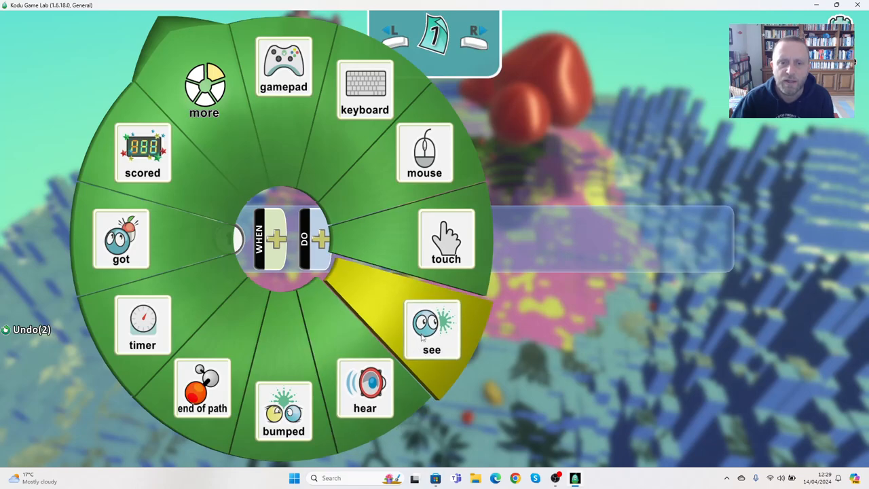
click(283, 412)
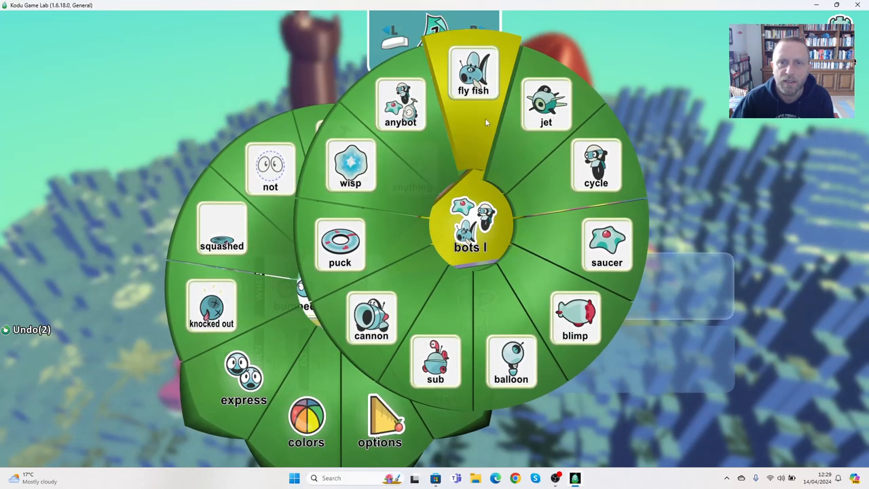
click(469, 224)
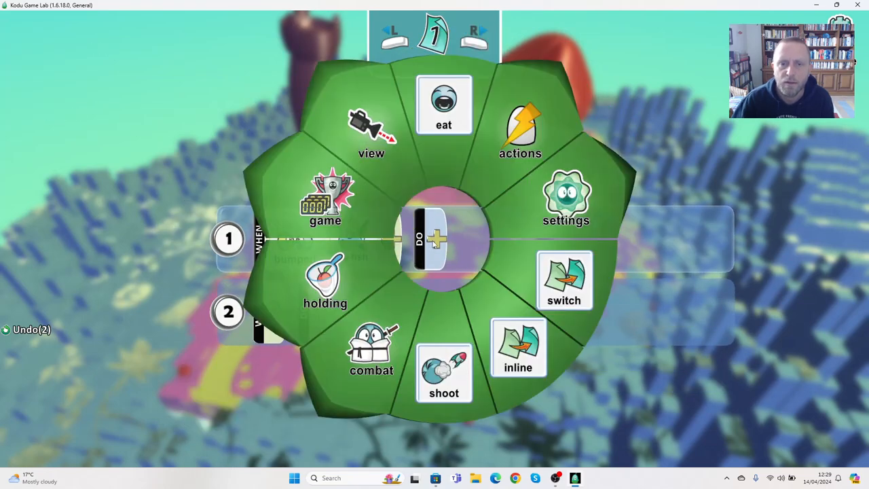
click(443, 373)
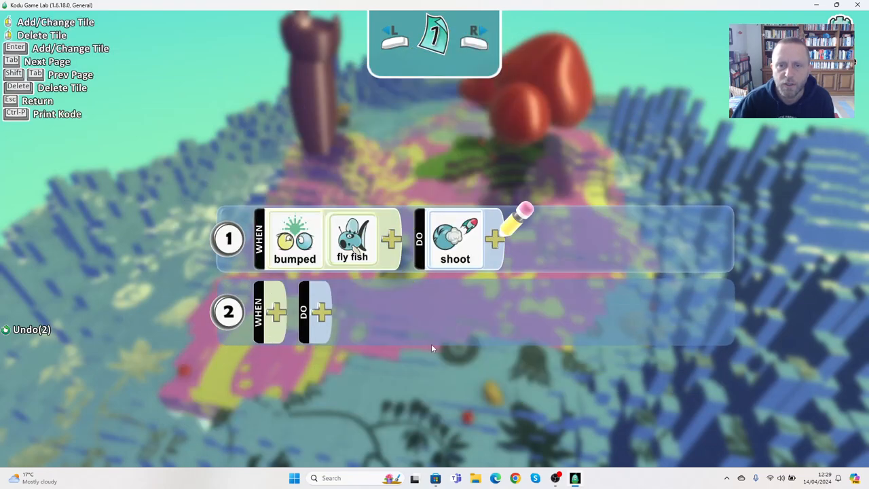
click(494, 238)
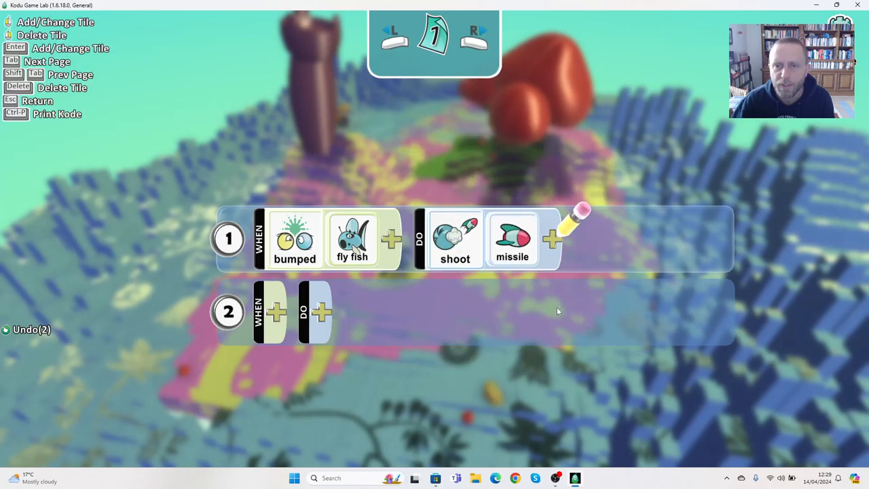
key(Escape)
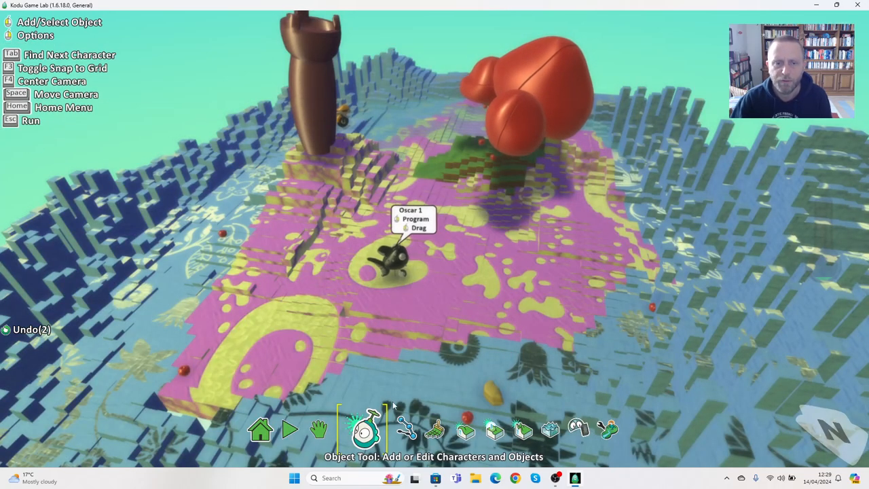
click(288, 429)
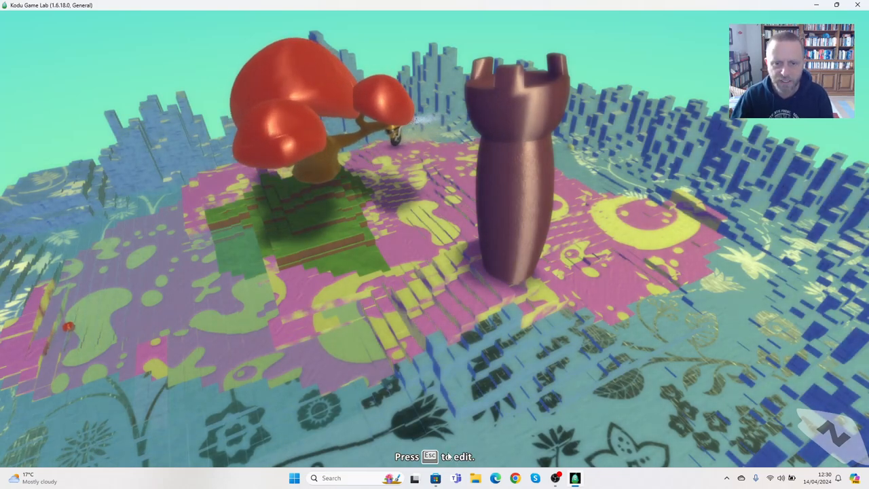
key(Escape)
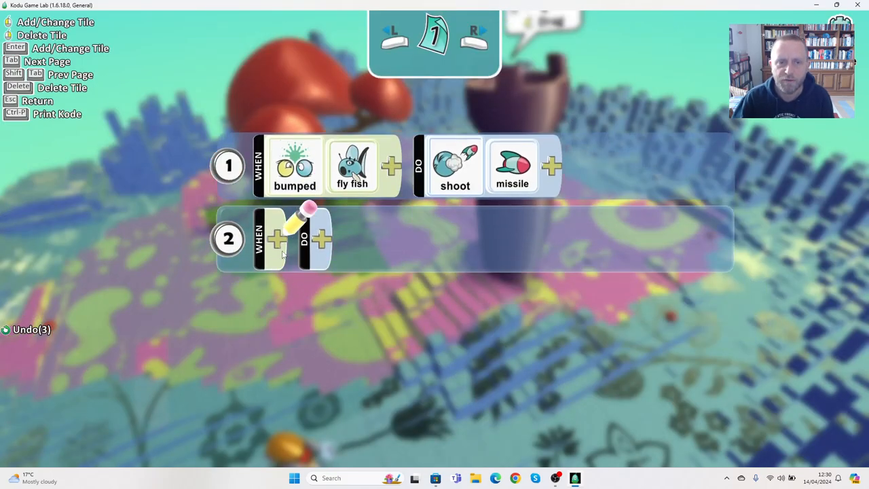
Add tower rule 2: when bumped by the cycle, shoot a chosen projectile
click(277, 238)
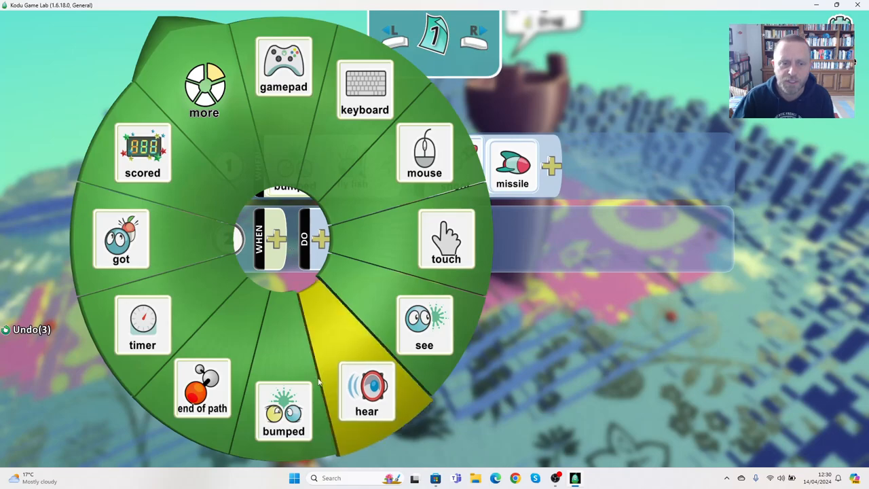
click(283, 411)
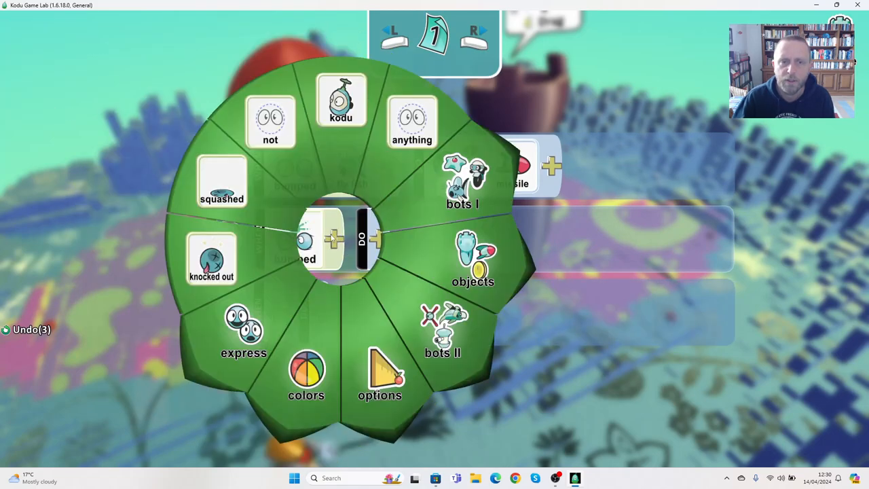
click(461, 183)
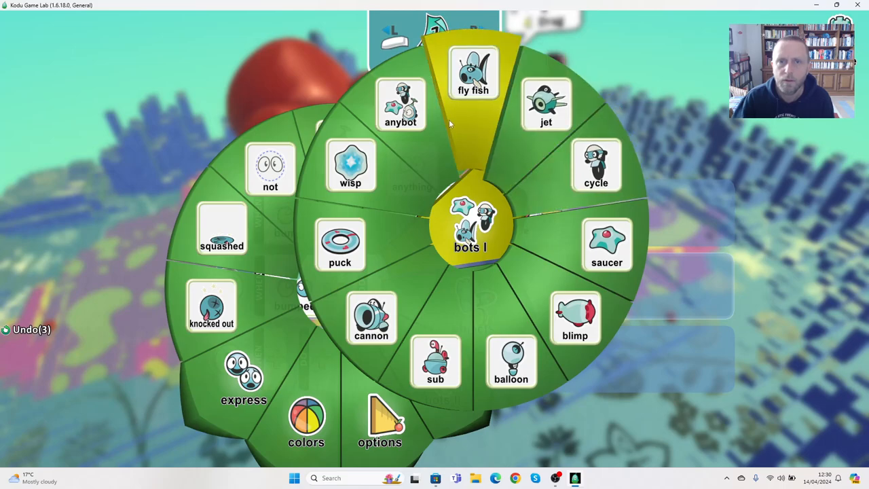
click(400, 105)
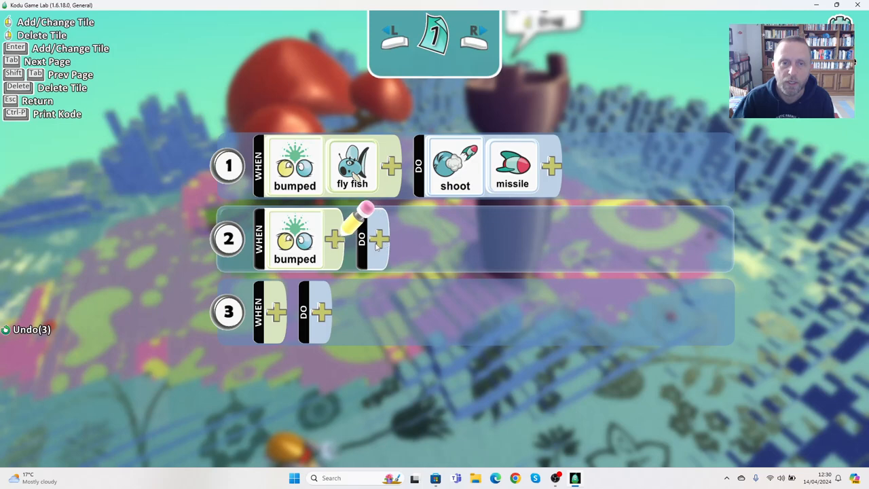
click(379, 238)
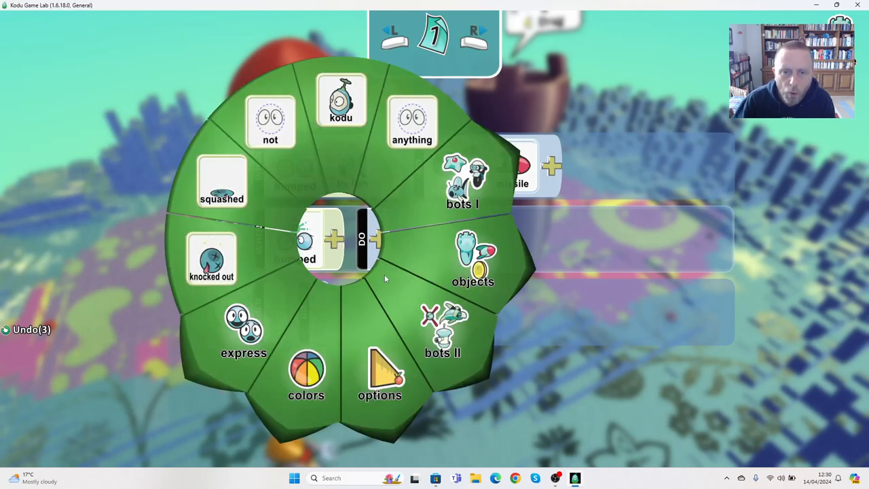
mouse_move(396, 273)
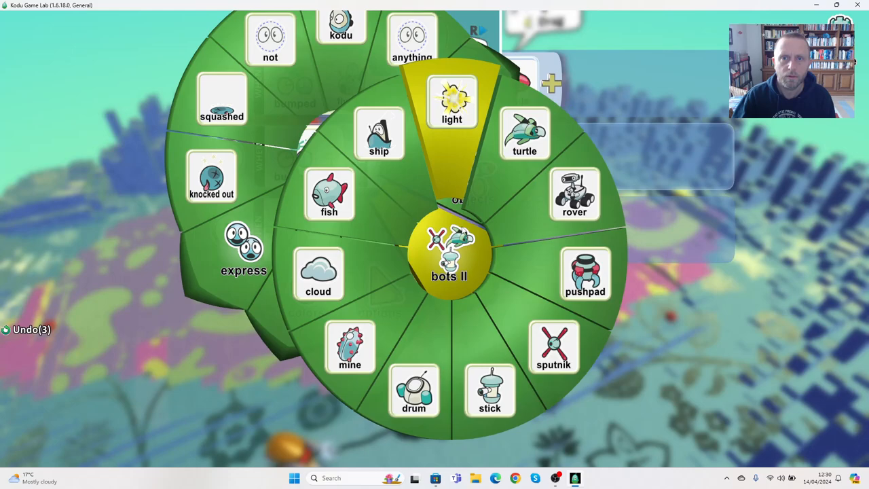
click(448, 256)
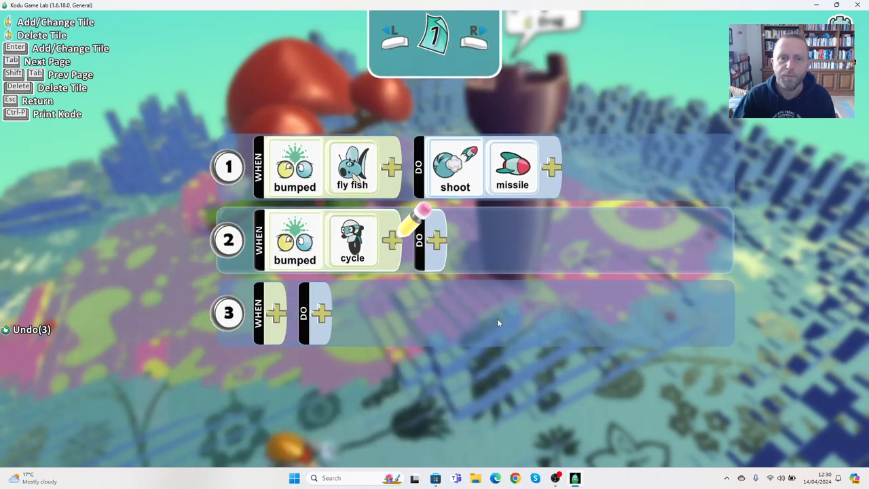
click(437, 240)
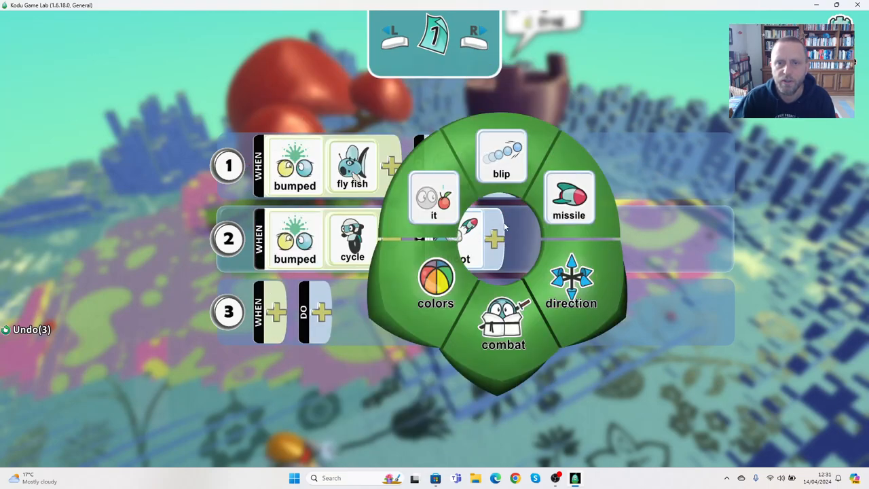
click(569, 197)
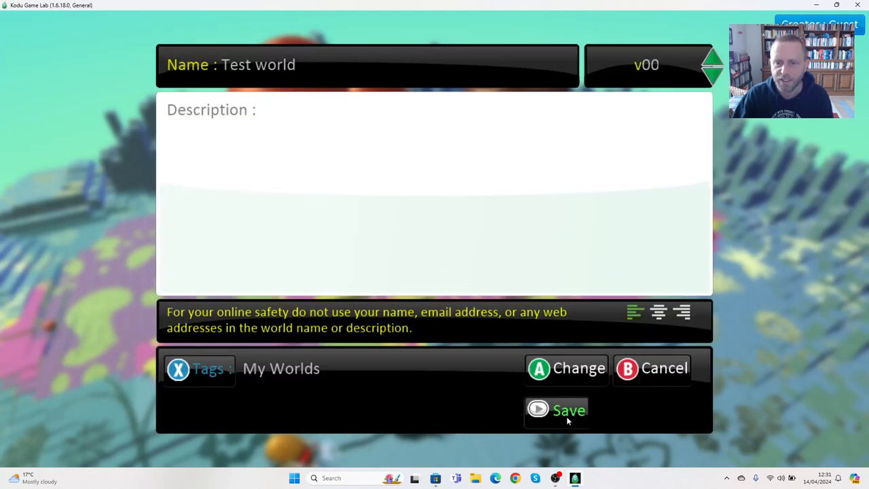
Save the world as 'Test world' and bring up the home menu
click(555, 409)
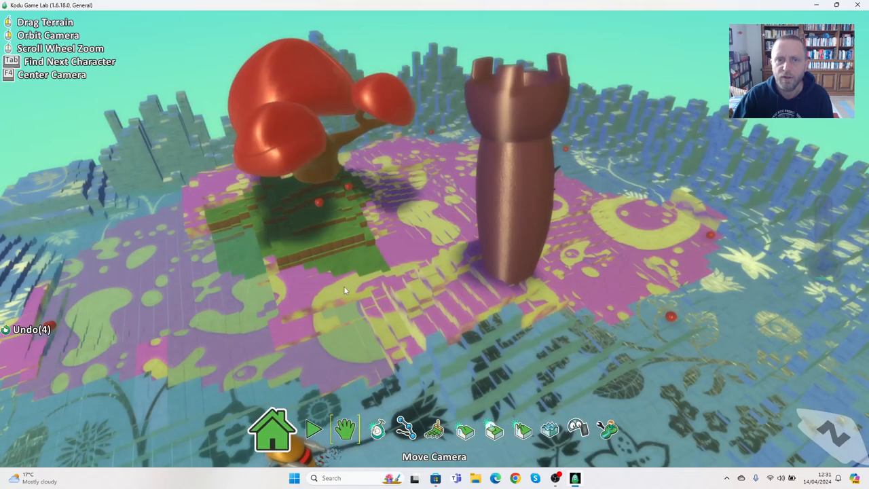
click(272, 429)
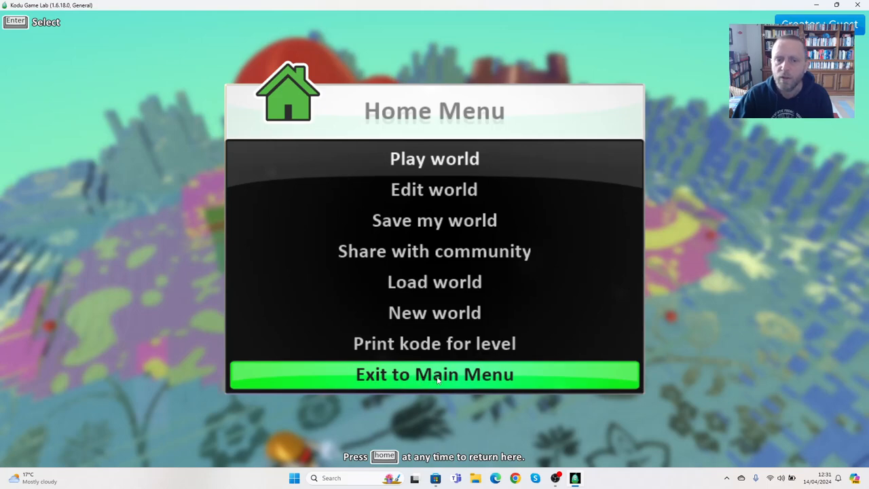
Choose Exit to Main Menu to leave 'Test world' for the title screen
click(434, 374)
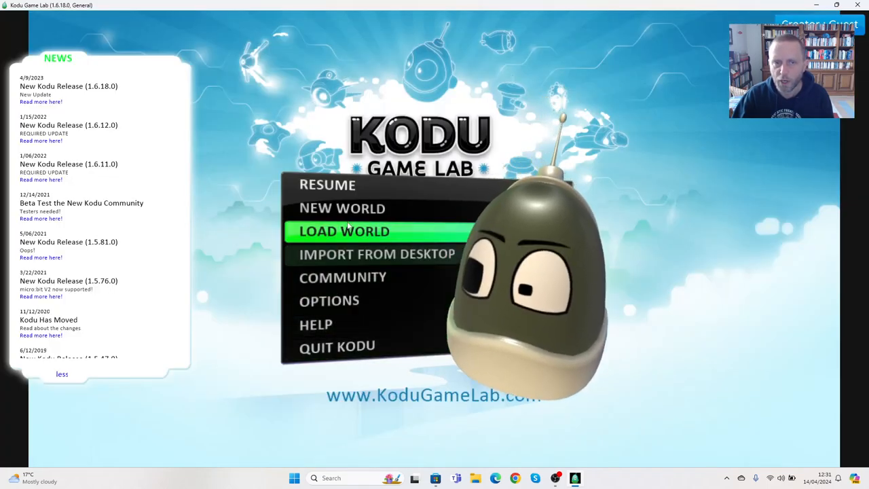
mouse_move(328, 184)
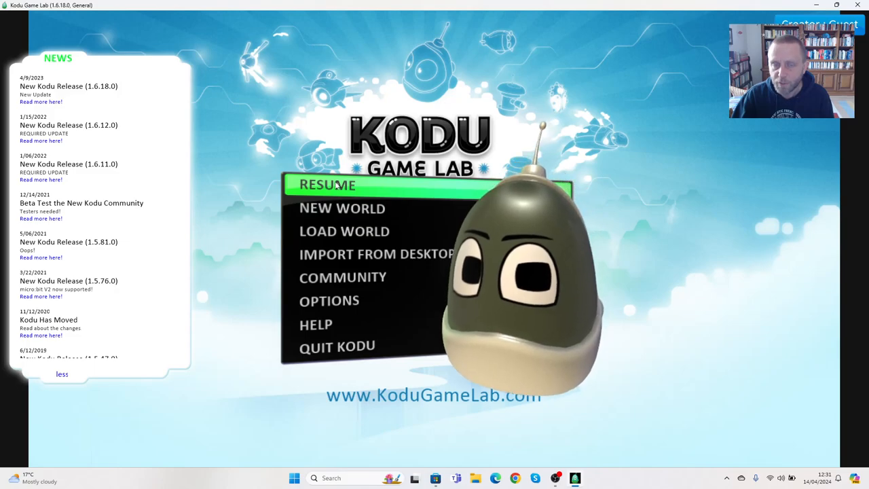